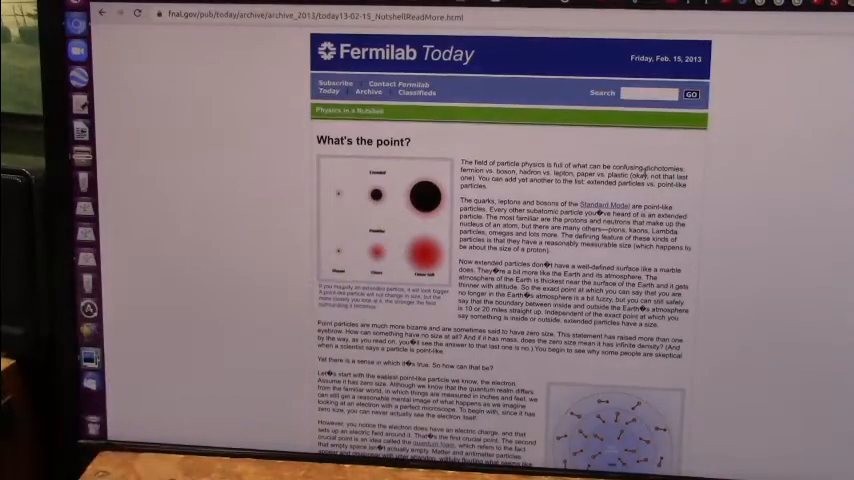
scroll(down, 3)
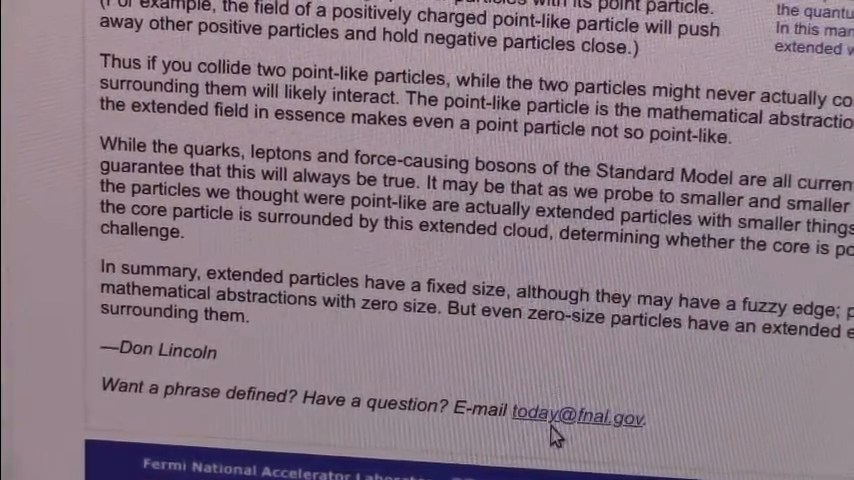
scroll(up, 3)
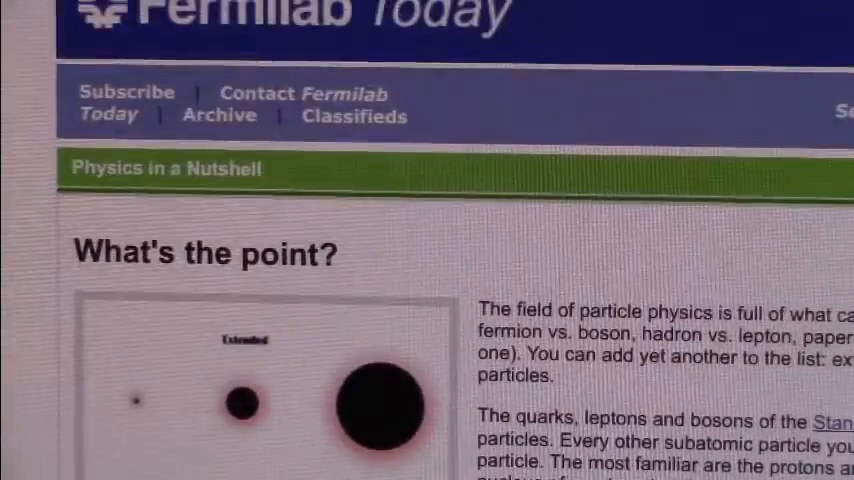
scroll(down, 3)
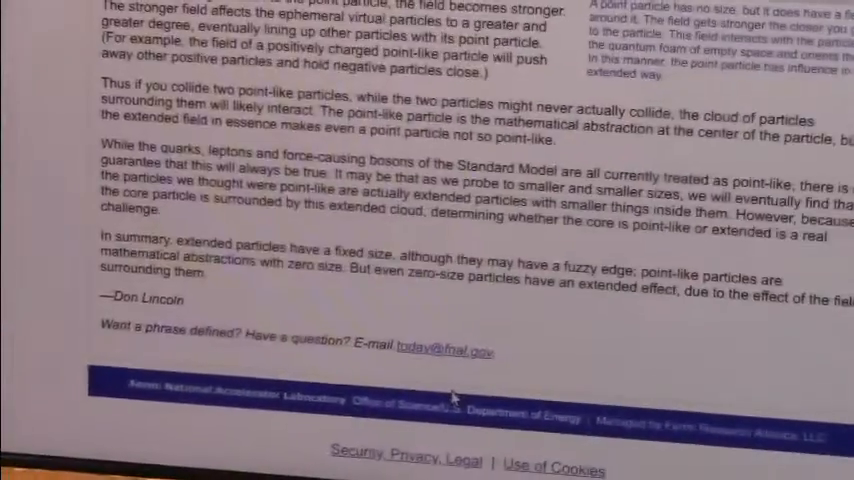
scroll(down, 3)
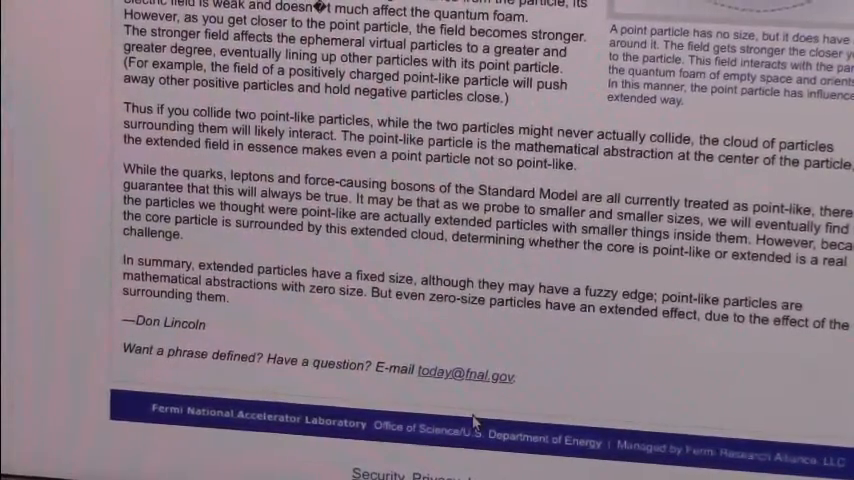